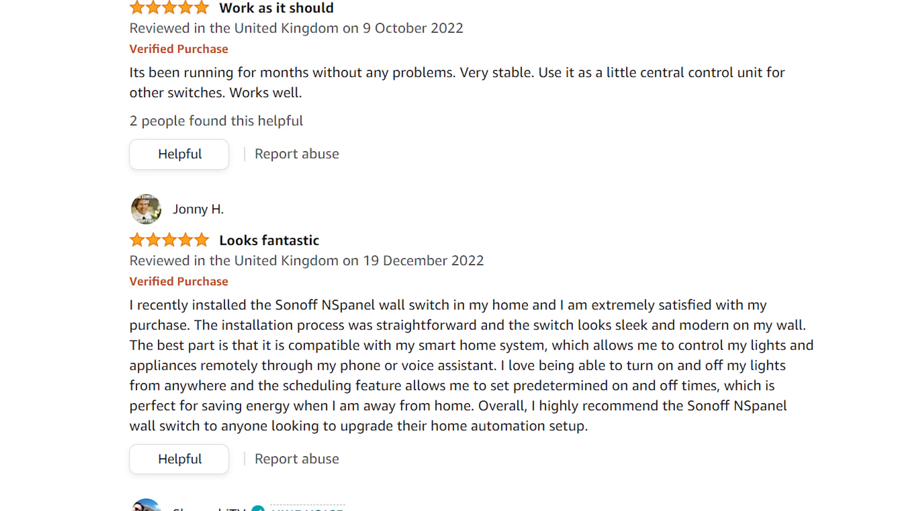
- Bring up the itead.cc product page's Call Intercom section, noted as arriving in V1.4.0
scroll("down", 3)
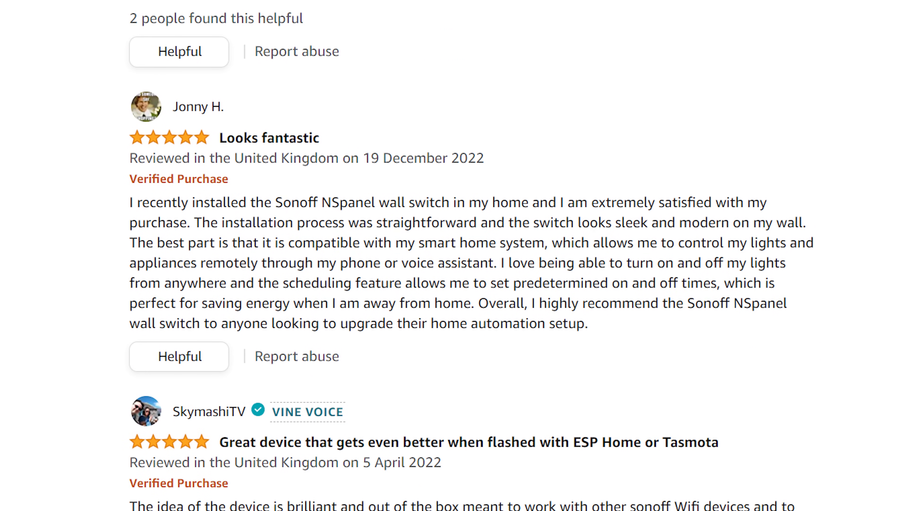
scroll("down", 3)
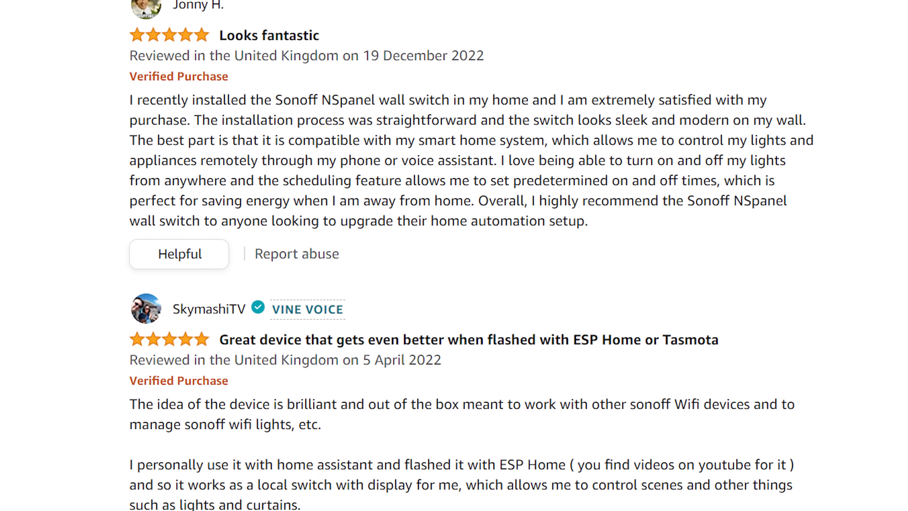
scroll("down", 3)
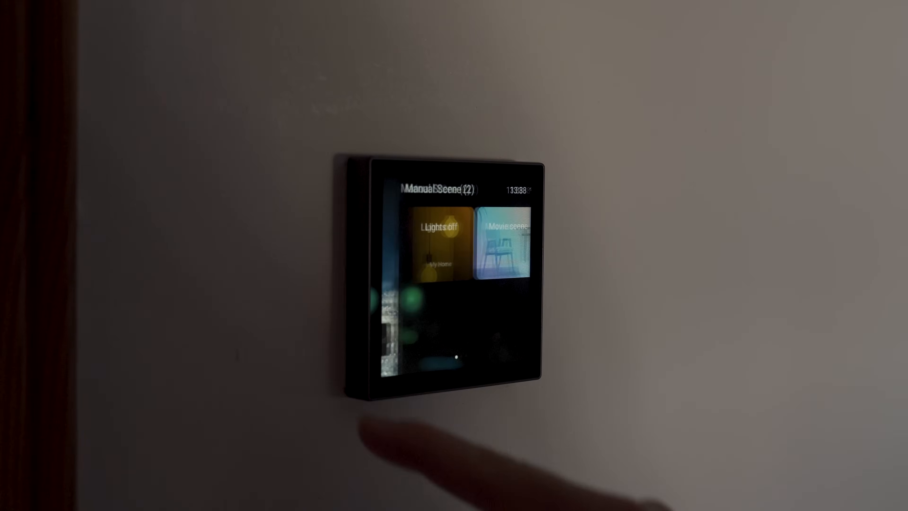
left_click(426, 237)
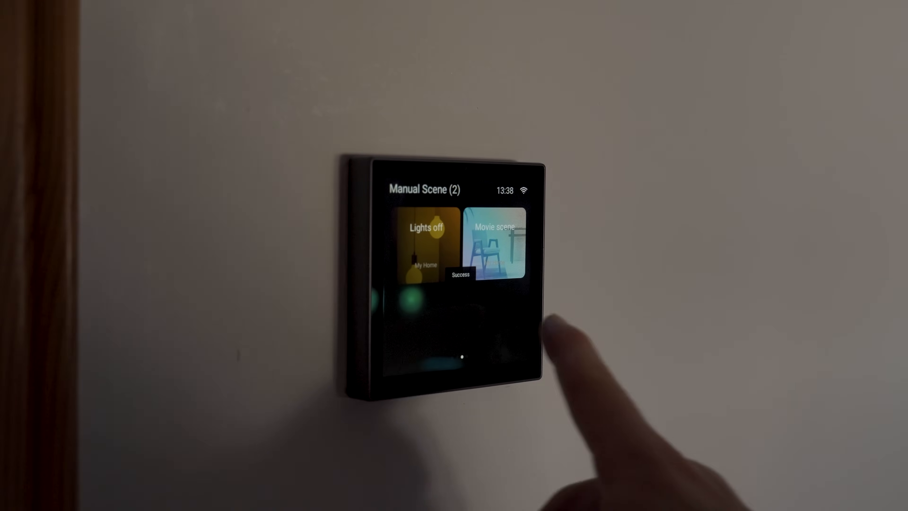
scroll("left", 3)
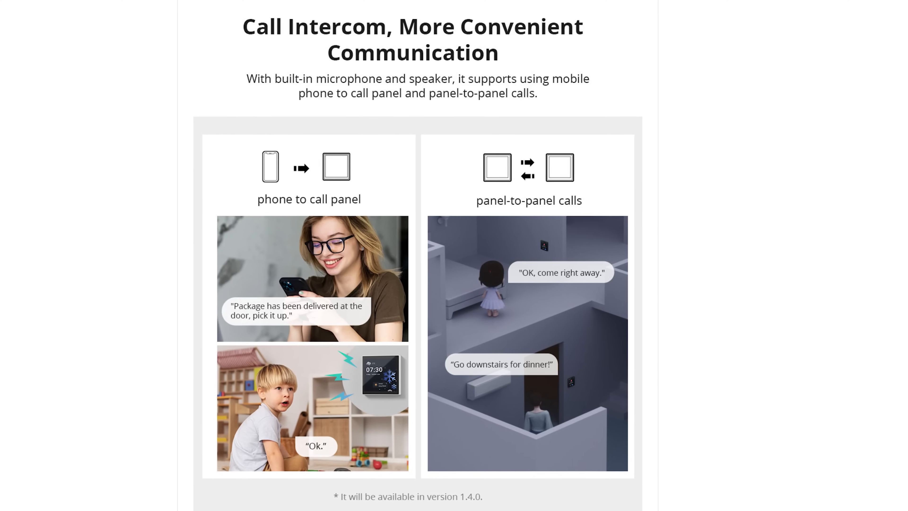
- Scroll past the V1.3.0 notes, power consumption and Zigbee hub sections to the preorder listing
scroll("down", 3)
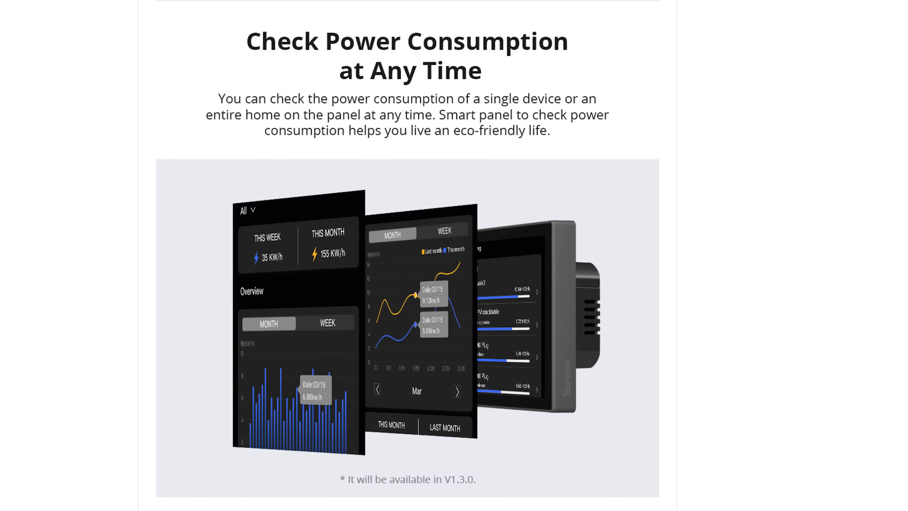
scroll("down", 3)
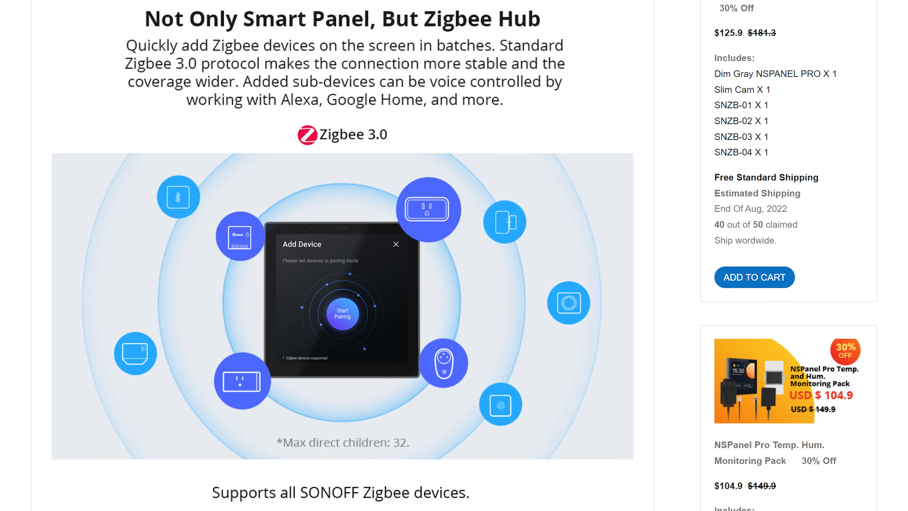
scroll("down", 3)
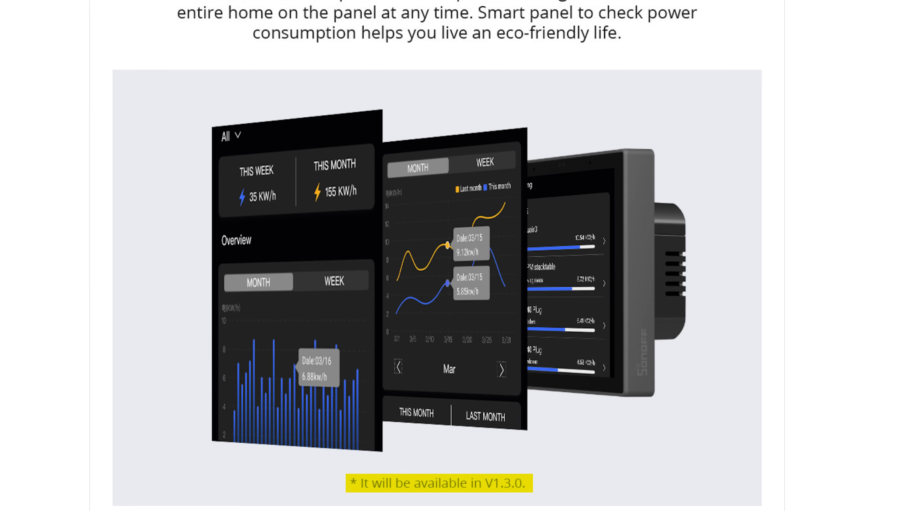
scroll("down", 3)
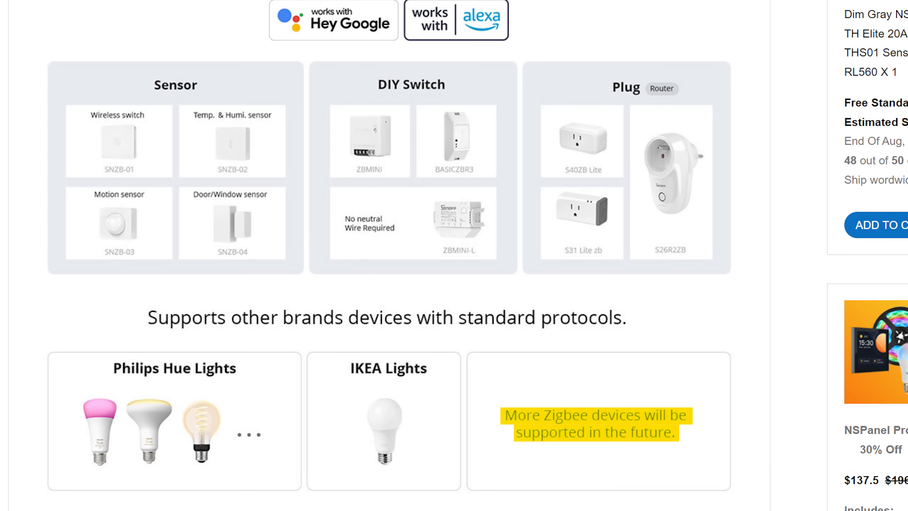
scroll("down", 3)
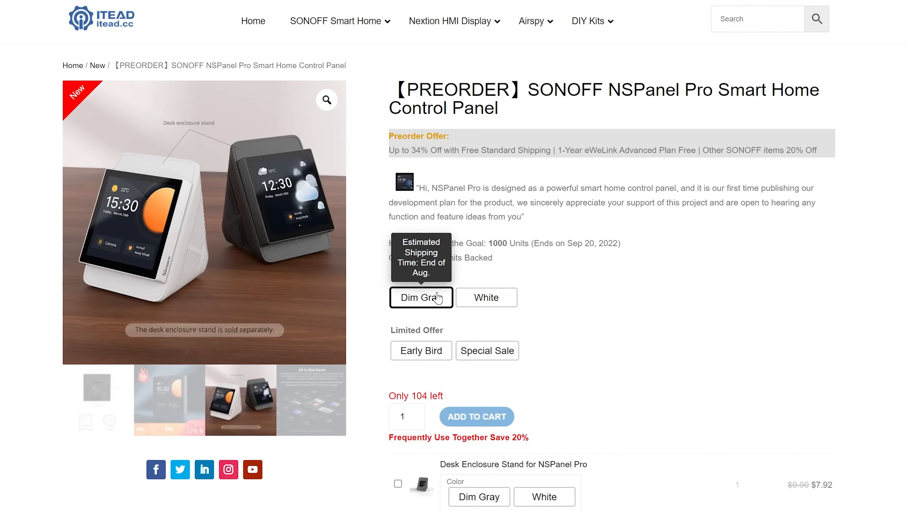
- Choose Dim Gray with the Early Bird offer, showing $79.90 instead of $119.90
left_click(420, 351)
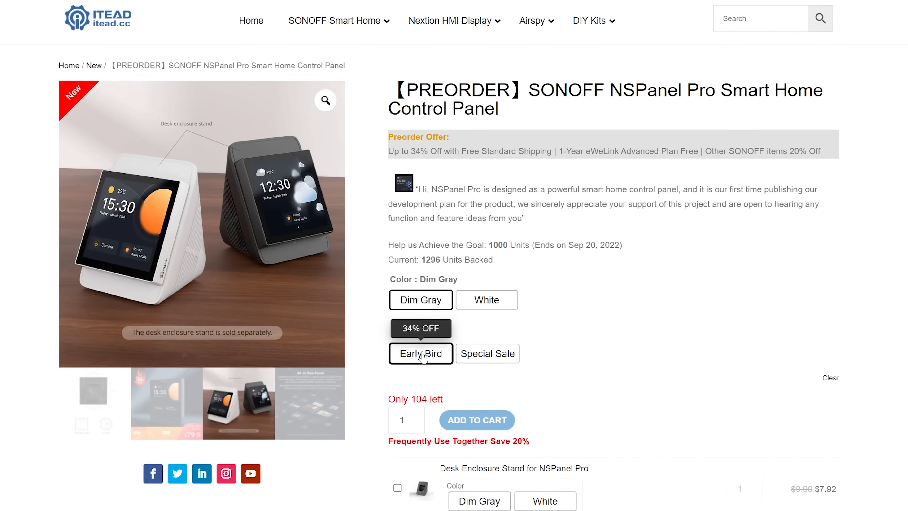
left_click(421, 353)
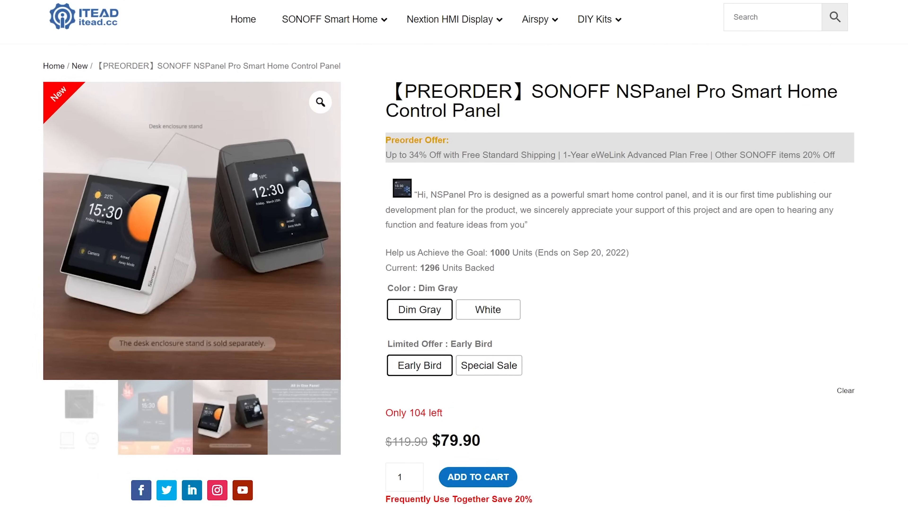
scroll("down", 3)
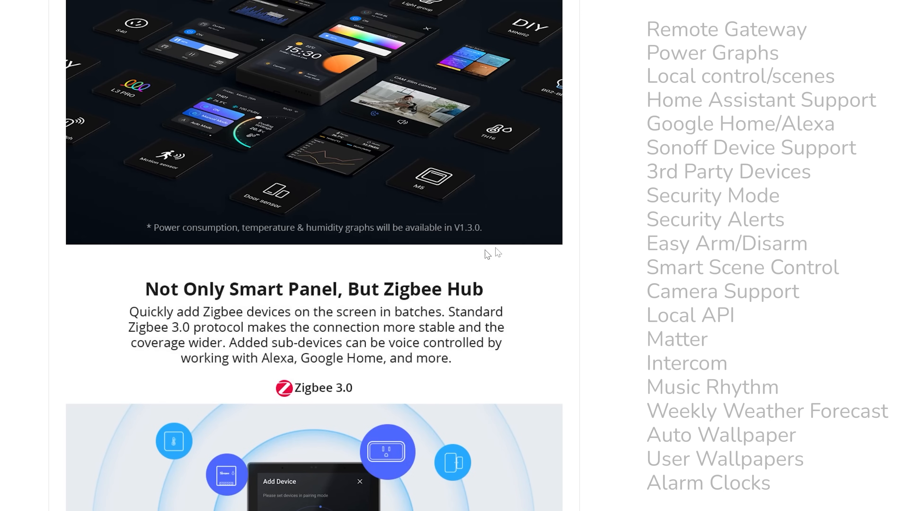
- Scroll past the Zigbee hub and local control sections to the V1.5.0 release notes
scroll("down", 3)
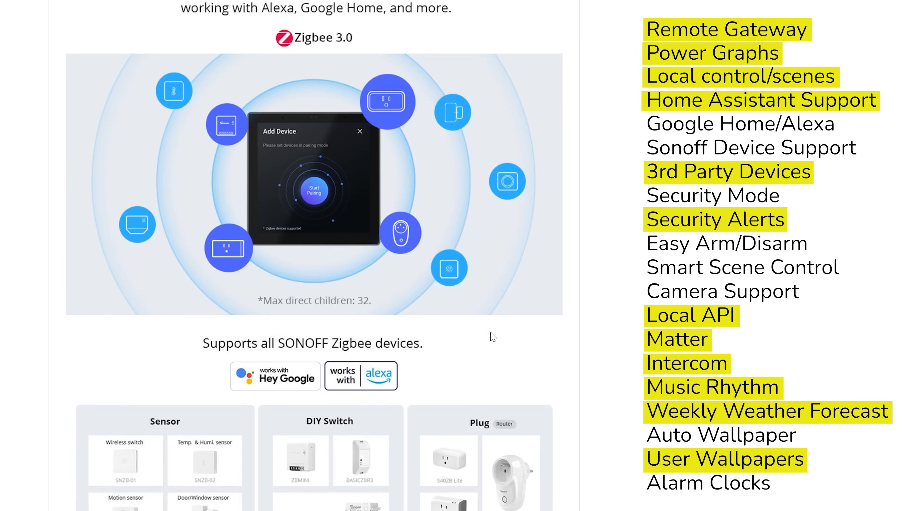
scroll("down", 3)
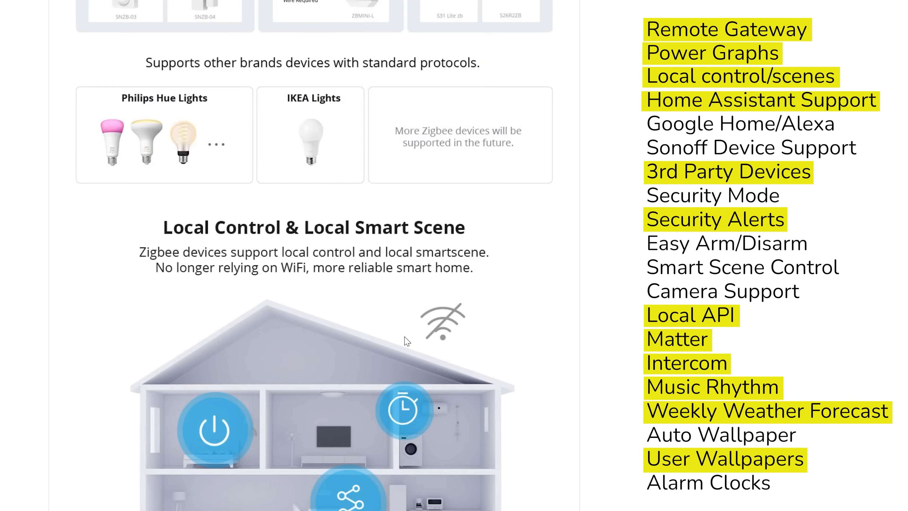
scroll("down", 3)
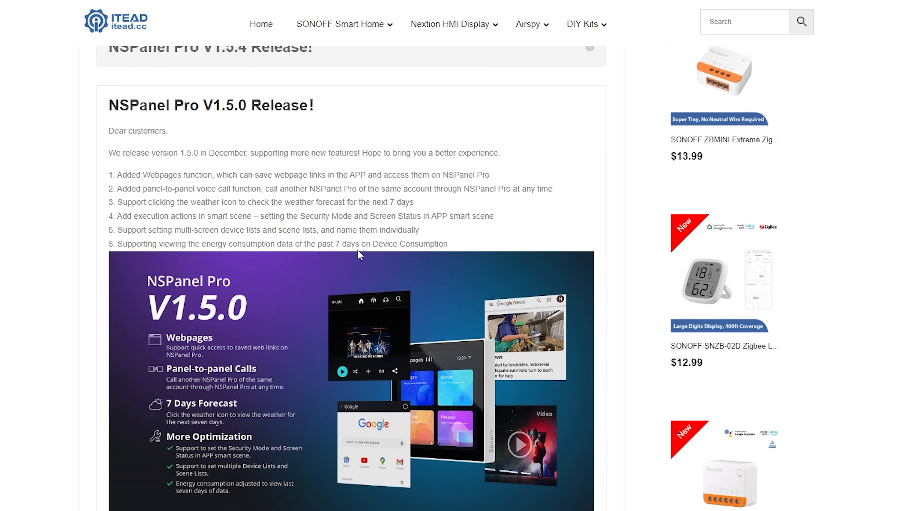
- Scroll through the V1.4.0, V1.3.3 and V1.3.2 notes to the Multi-protocol Gateway section
scroll("down", 3)
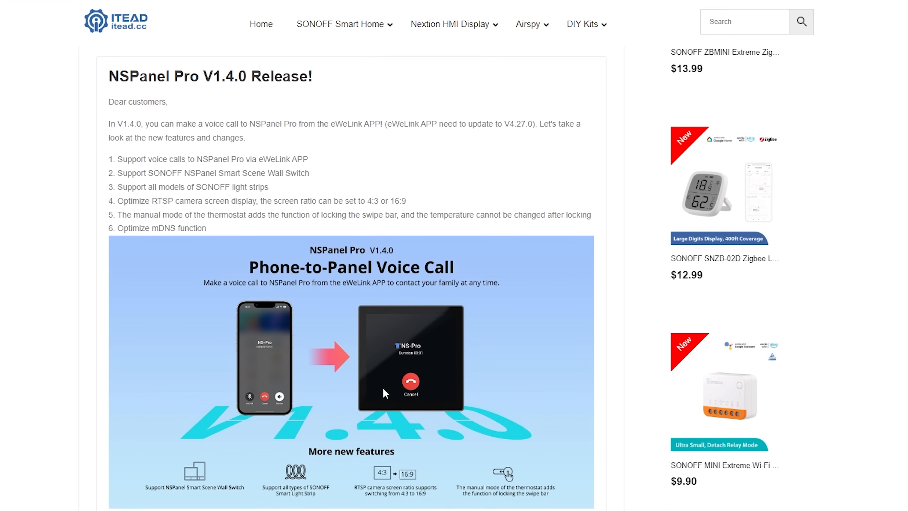
scroll("down", 3)
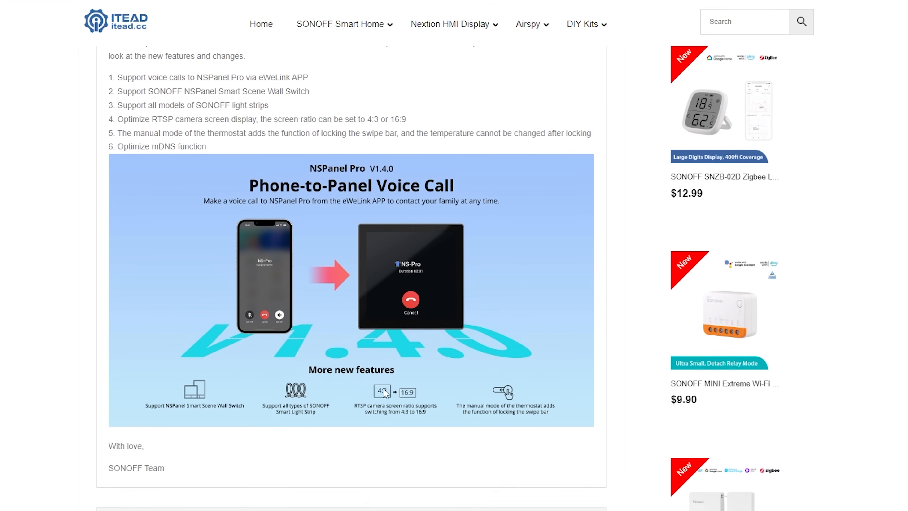
scroll("down", 3)
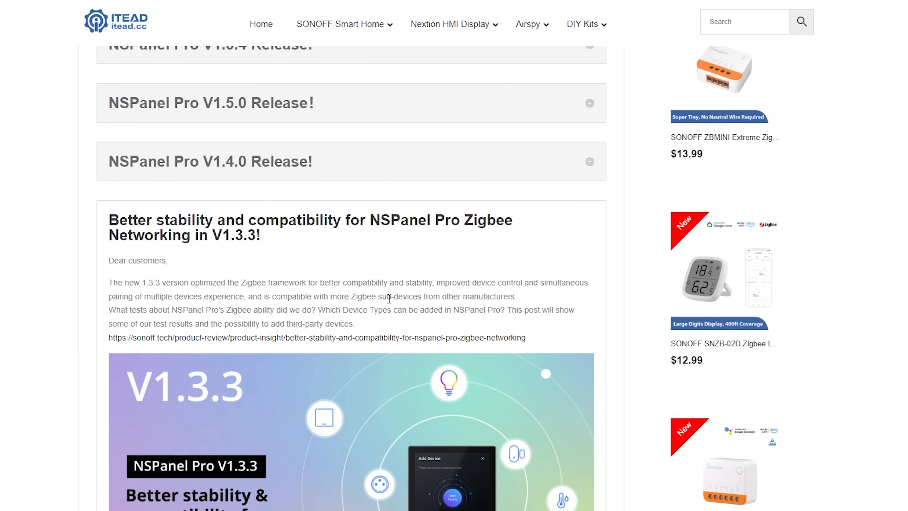
scroll("down", 3)
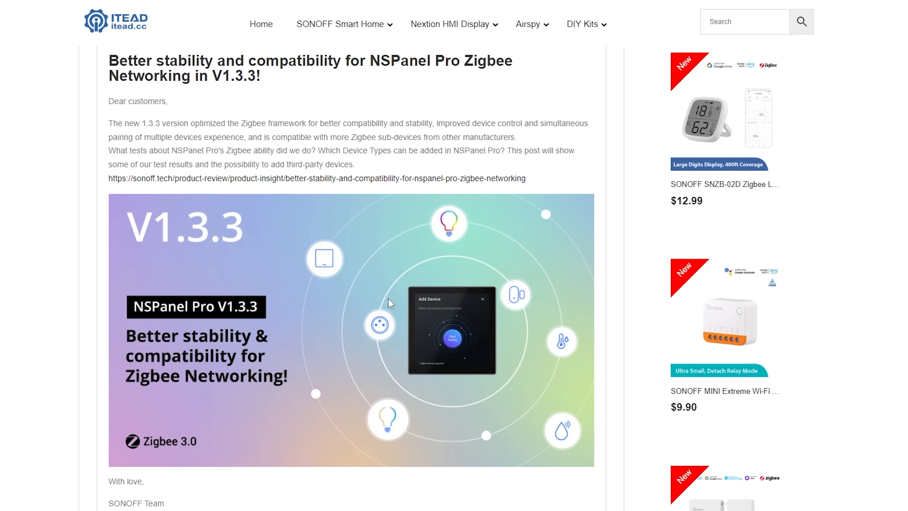
scroll("down", 3)
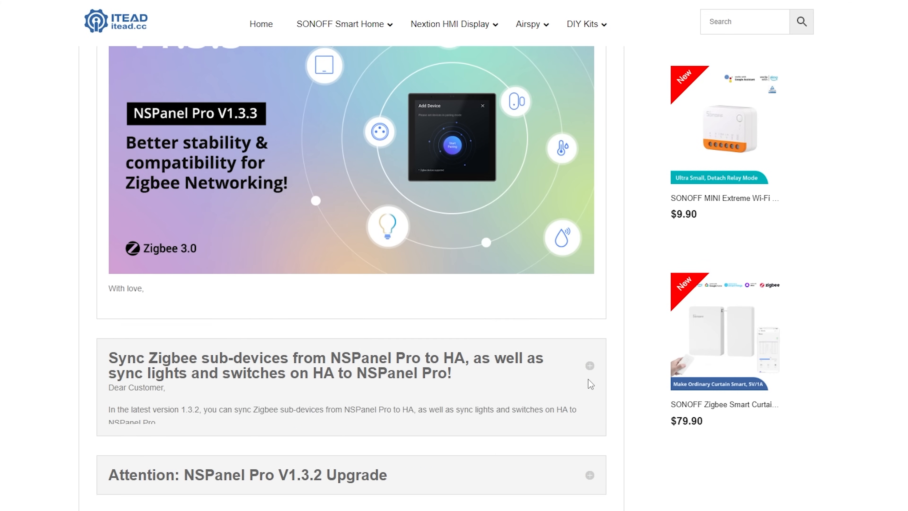
scroll("down", 3)
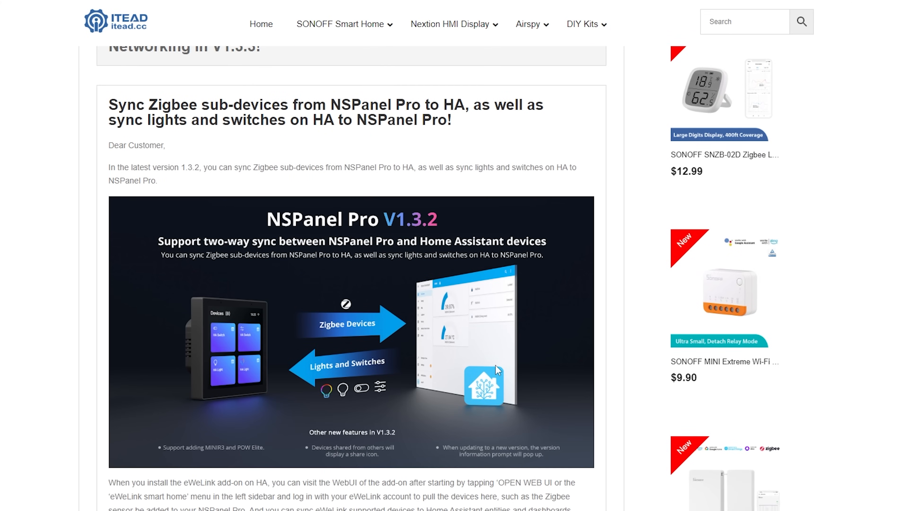
scroll("down", 3)
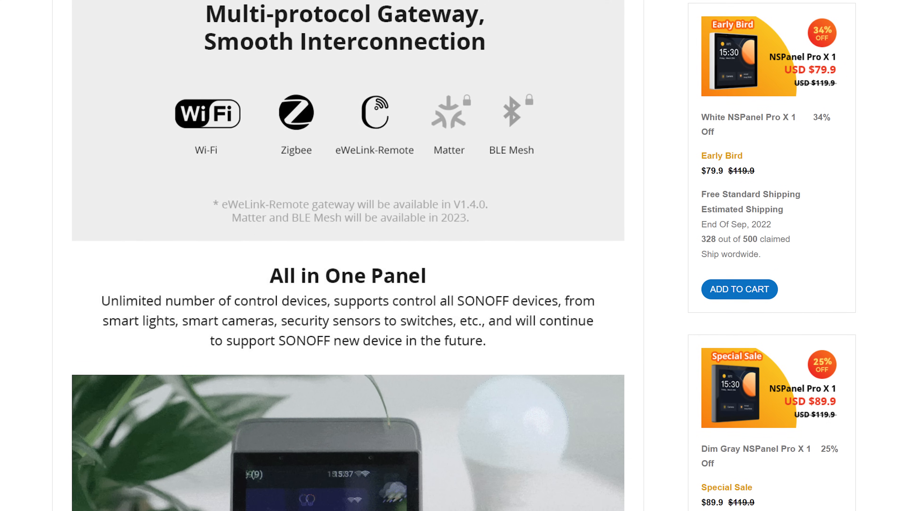
scroll("down", 3)
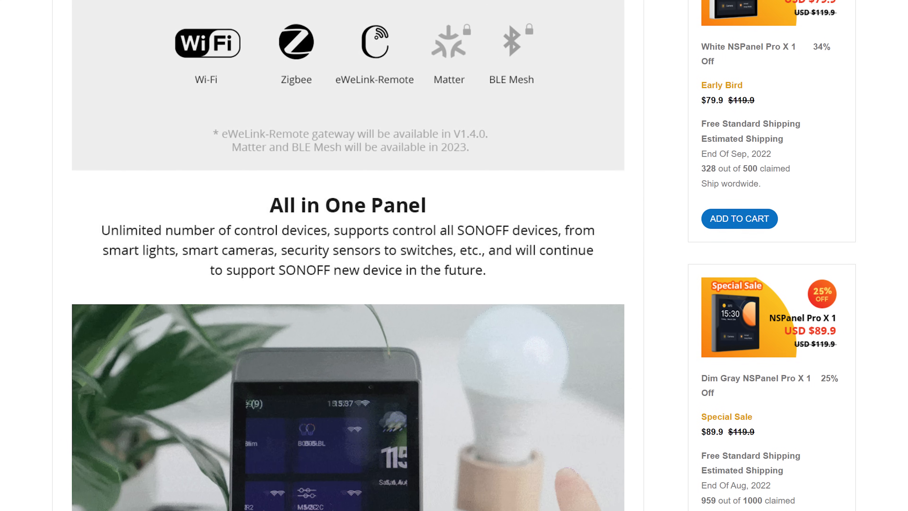
scroll("down", 3)
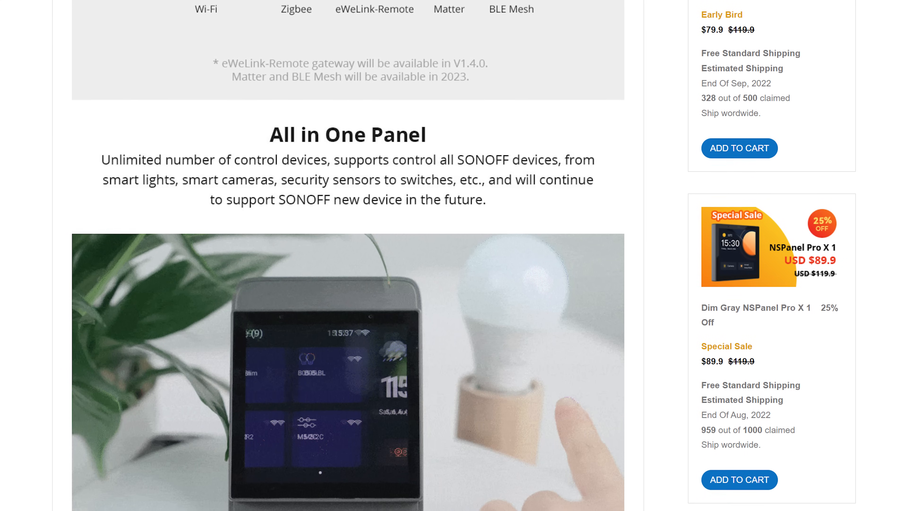
scroll("down", 3)
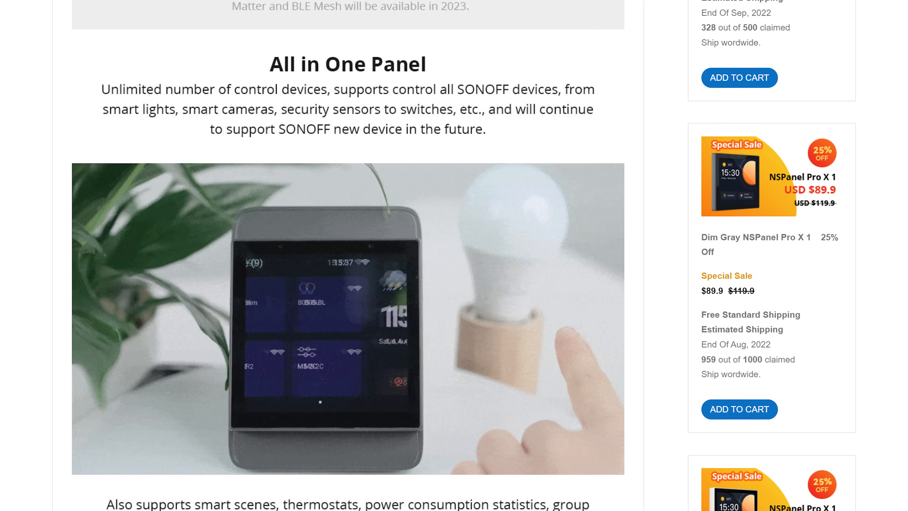
scroll("down", 3)
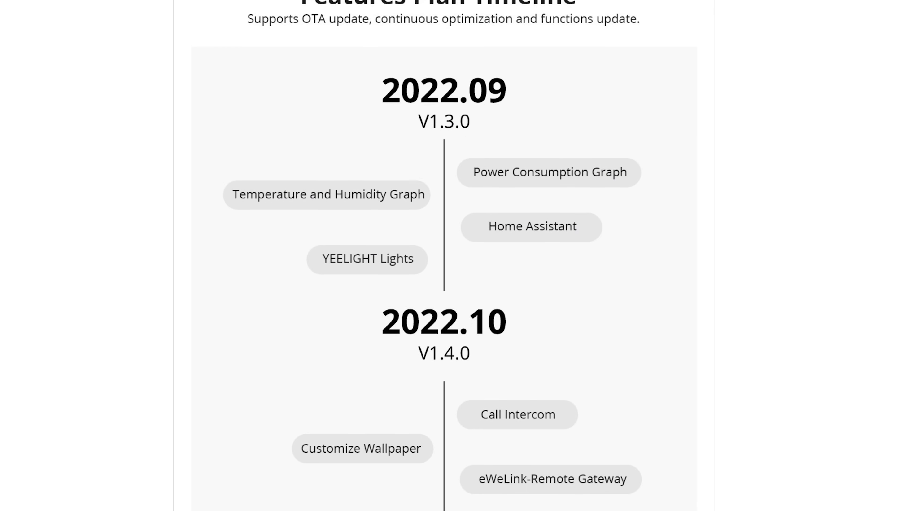
scroll("down", 3)
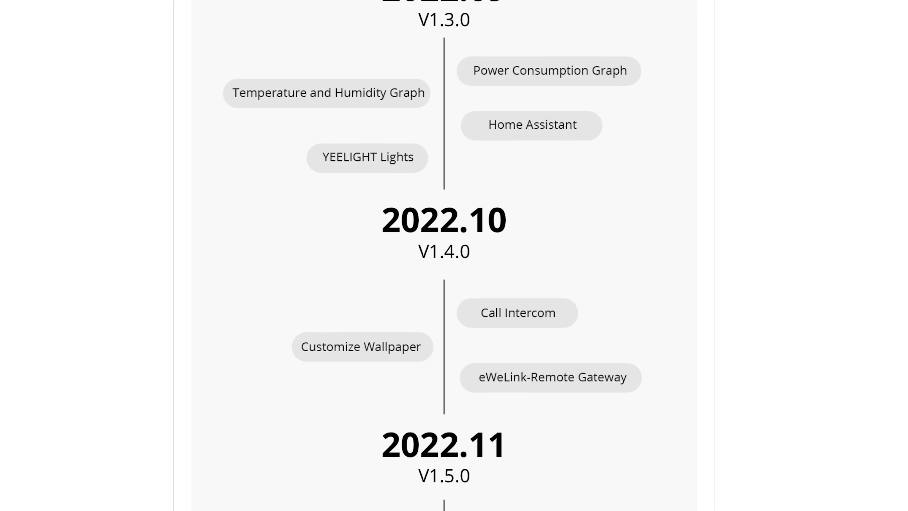
scroll("down", 3)
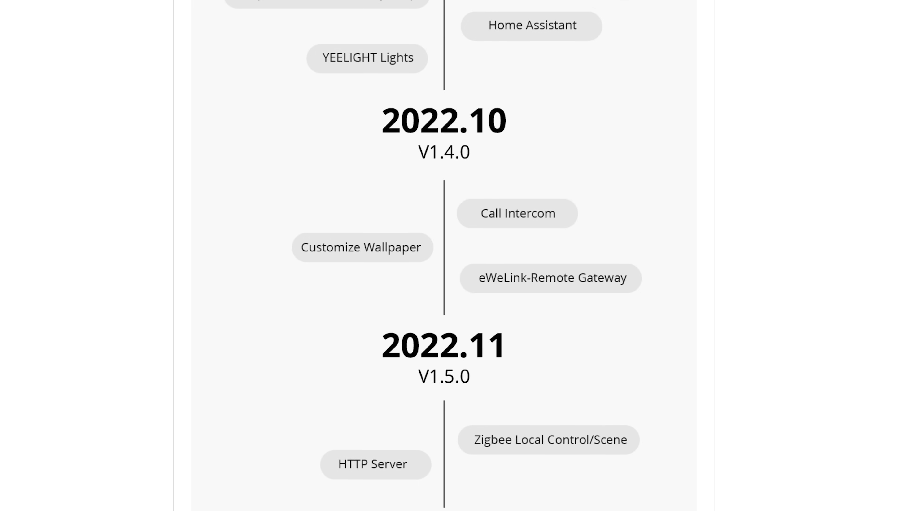
scroll("down", 3)
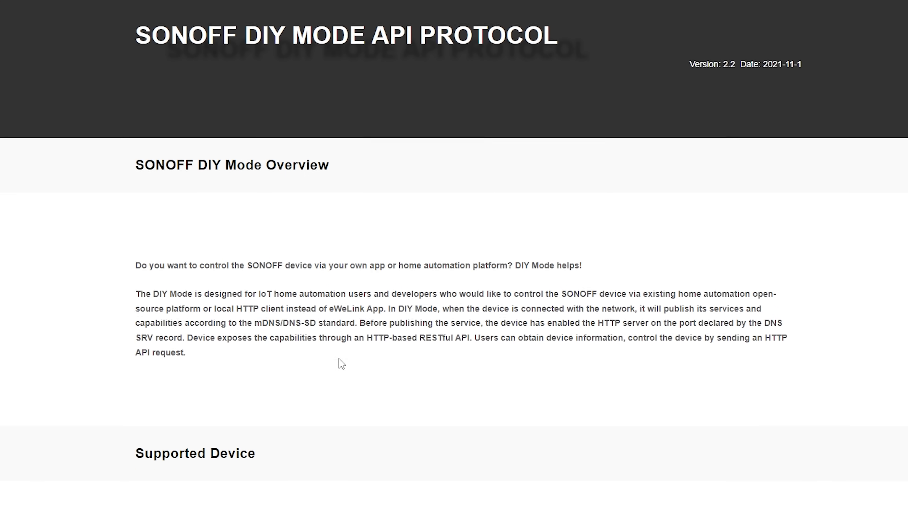
scroll("down", 3)
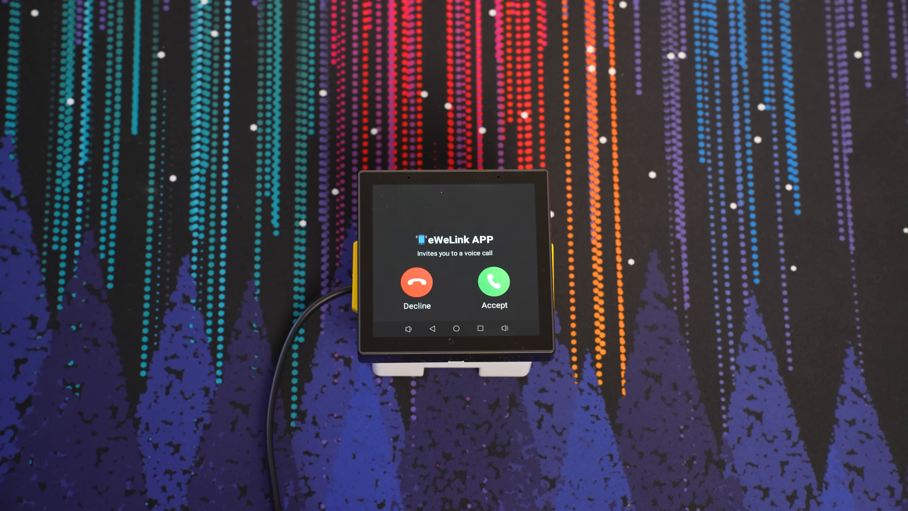
left_click(493, 281)
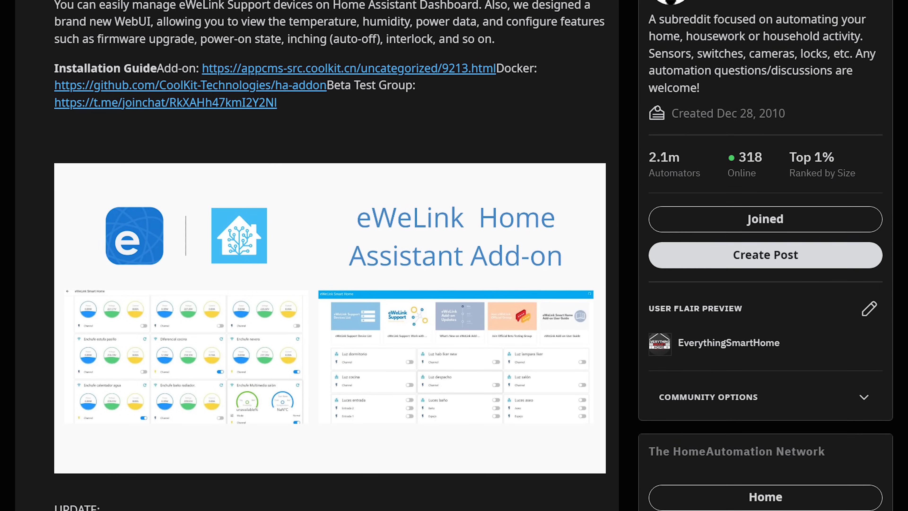
scroll("down", 3)
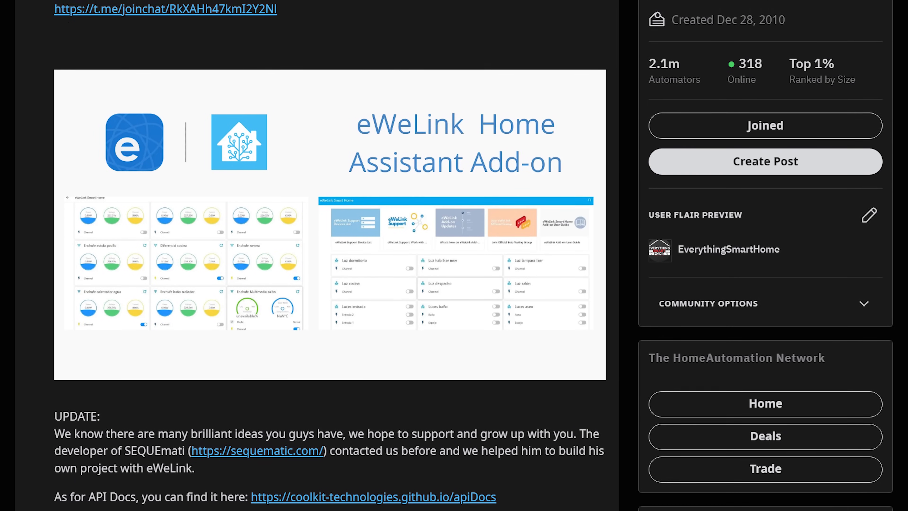
scroll("down", 3)
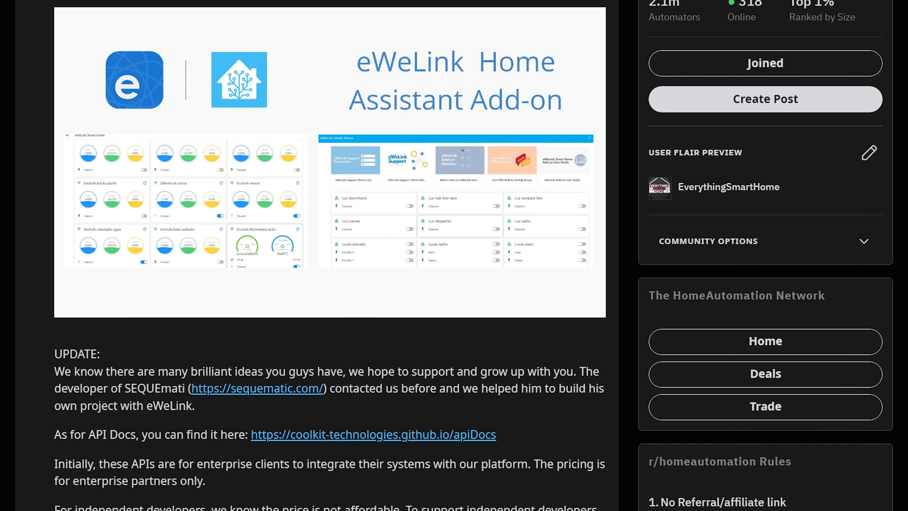
scroll("down", 3)
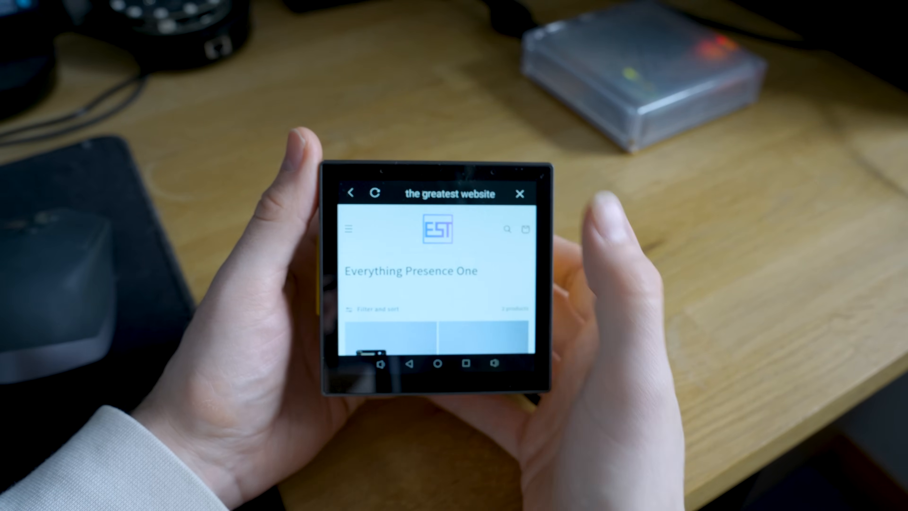
- Close the web view to the Webpages(4) list, then move on to the Thermo thermostat screen
left_click(519, 193)
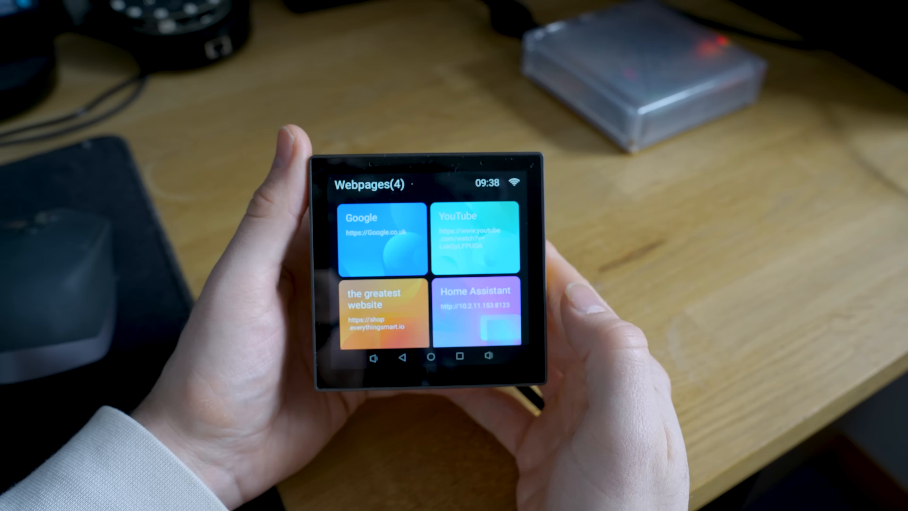
left_click(474, 315)
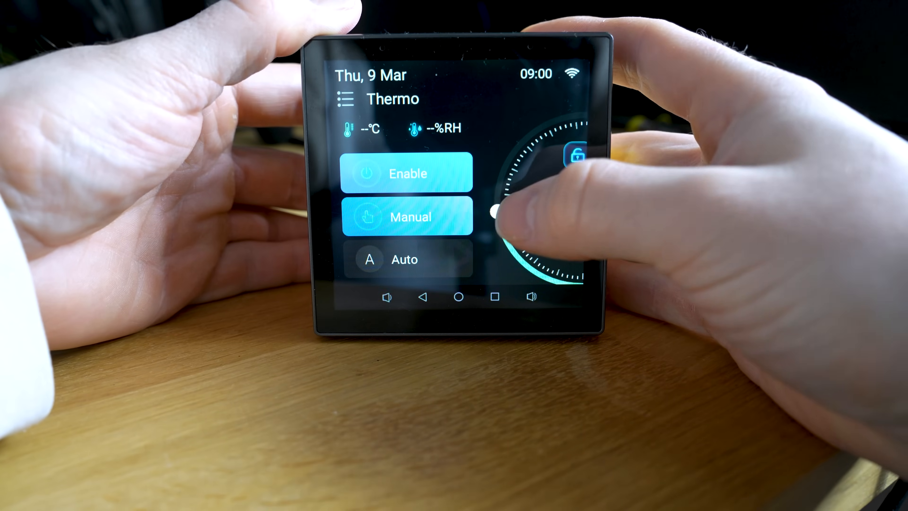
- Turn the thermostat dial to a new target, then open the camera feed tile
left_click_drag(495, 212, 505, 245)
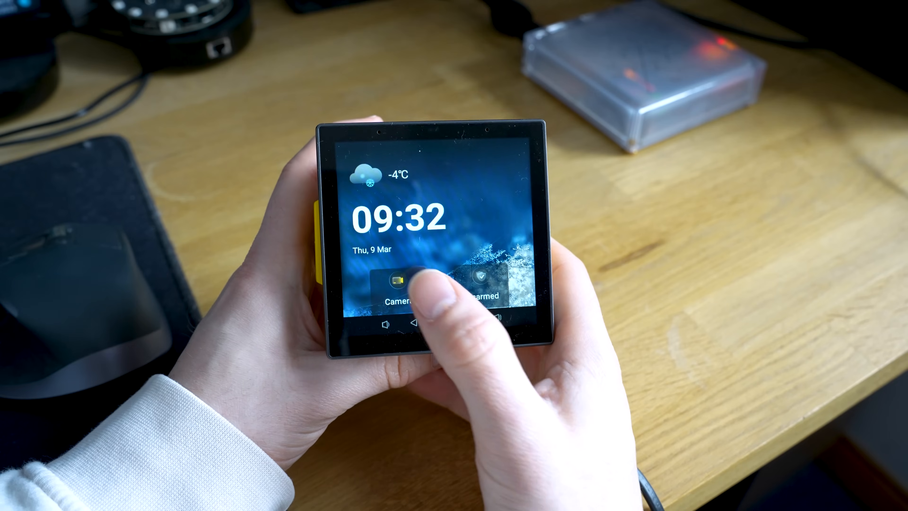
left_click(397, 279)
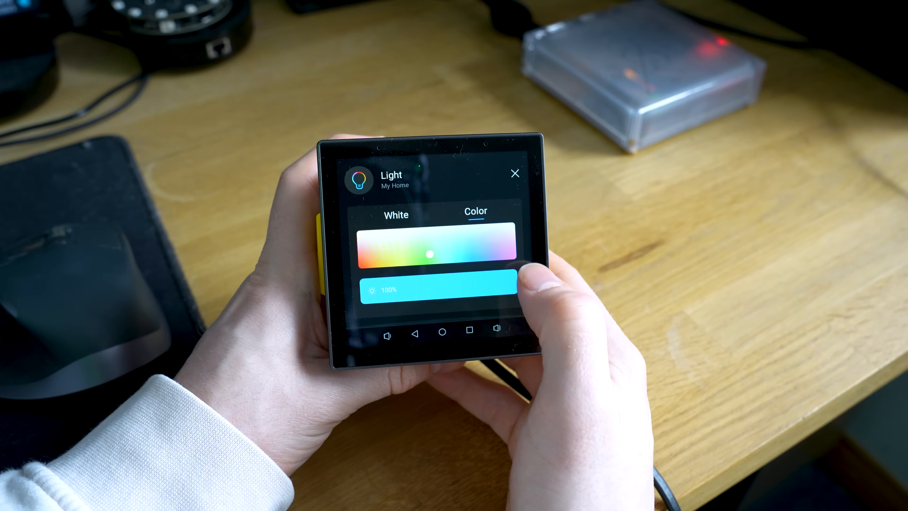
- Dim the Light below 100% brightness, close its controls and open the window device
left_click_drag(498, 284, 417, 283)
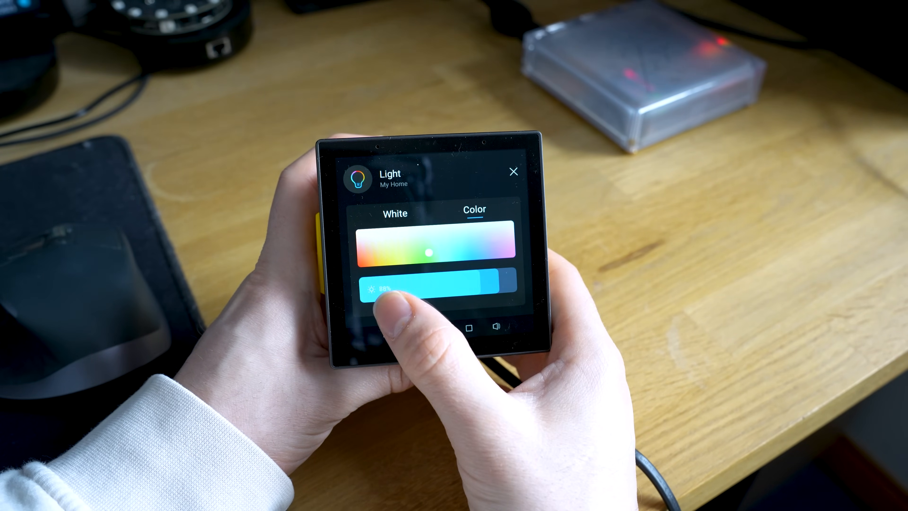
left_click_drag(382, 289, 492, 283)
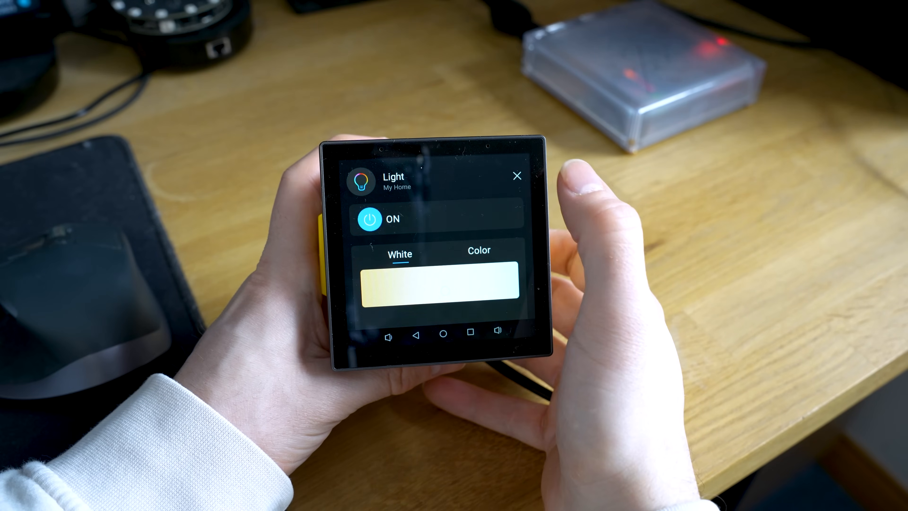
left_click(516, 175)
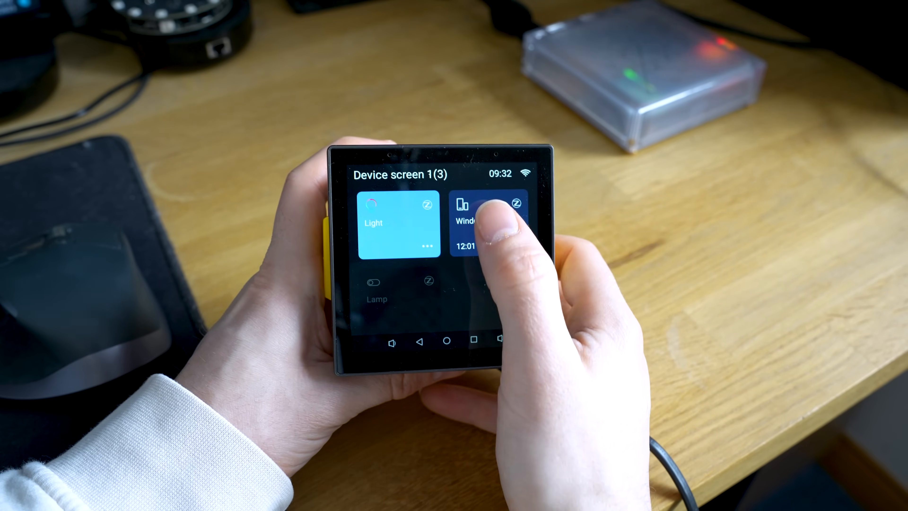
left_click(487, 222)
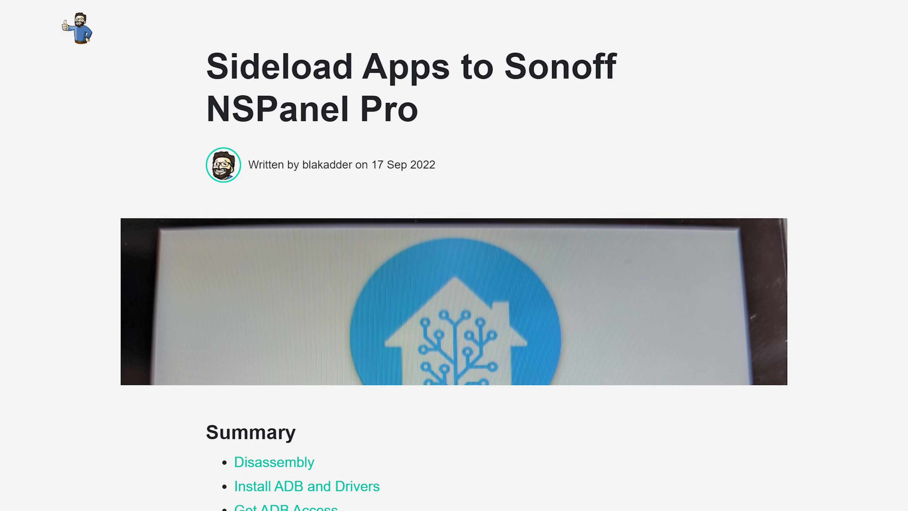
scroll("down", 3)
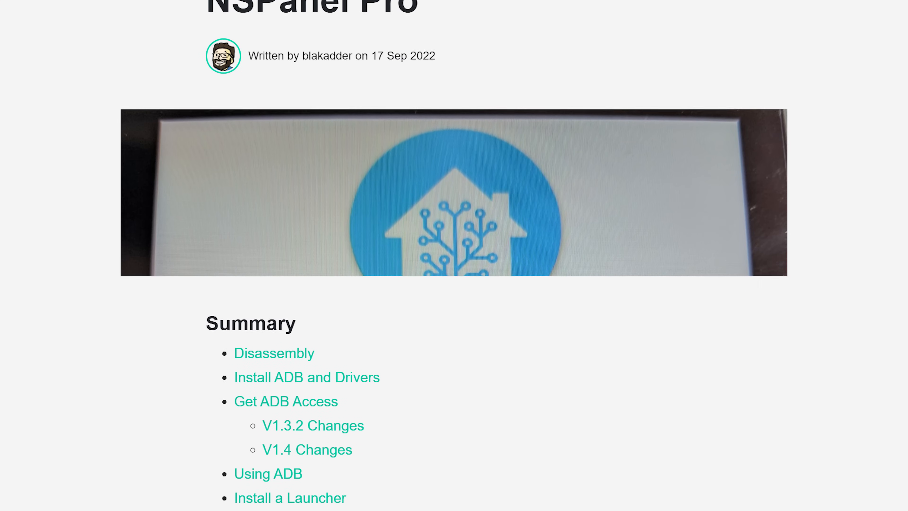
scroll("down", 3)
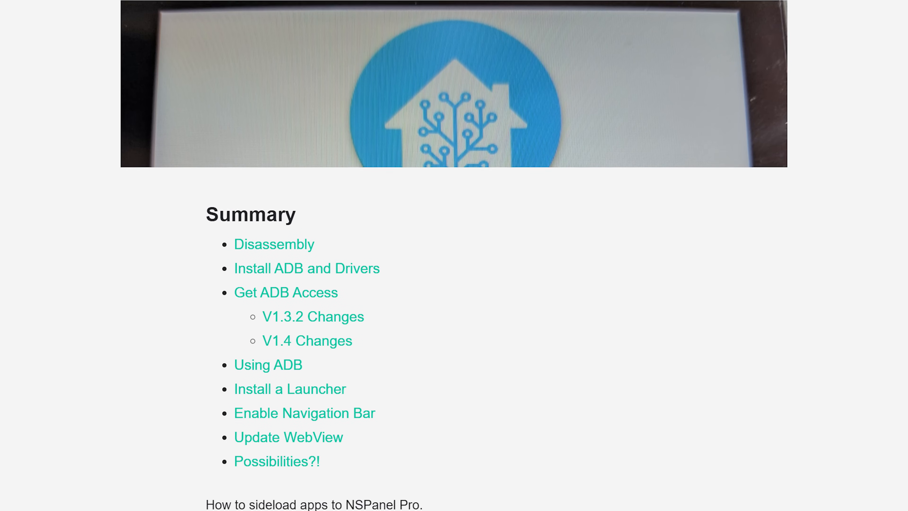
scroll("down", 3)
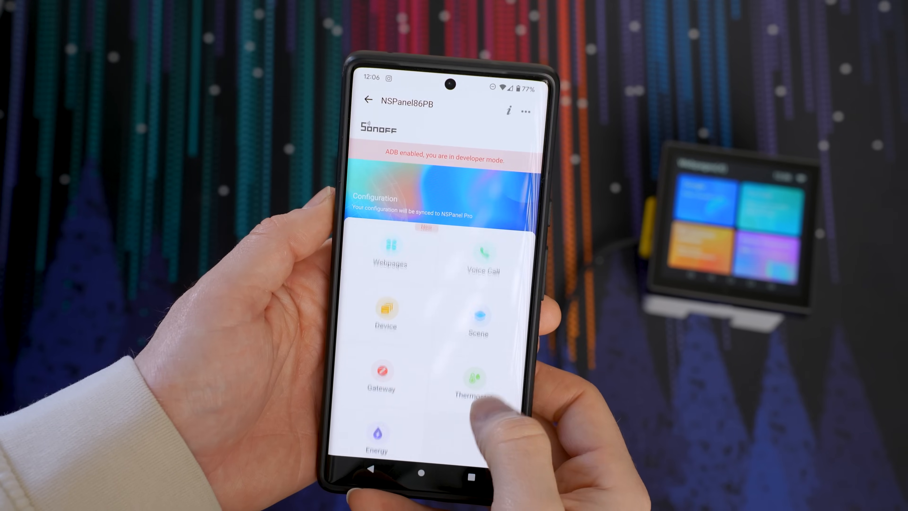
left_click(524, 111)
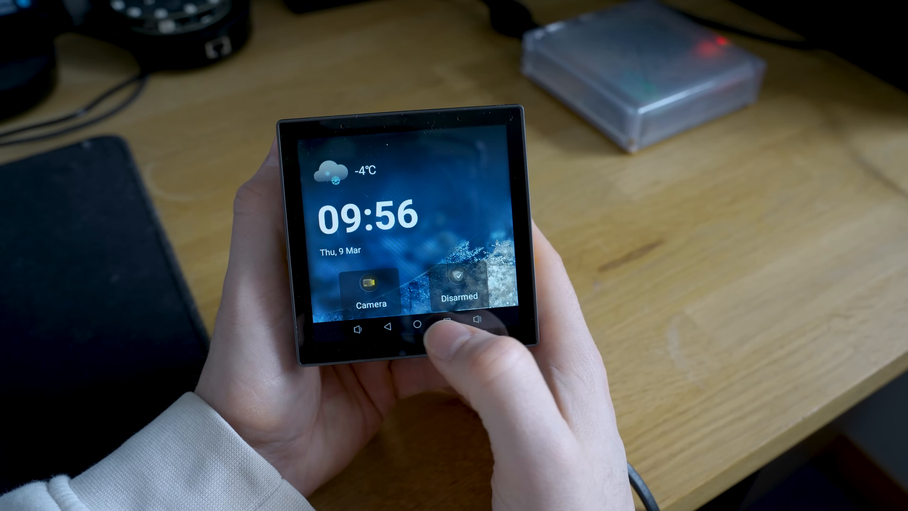
- Show the sideloaded launcher, visit Android Settings and return to the Home Assistant/WebView apps
left_click(431, 324)
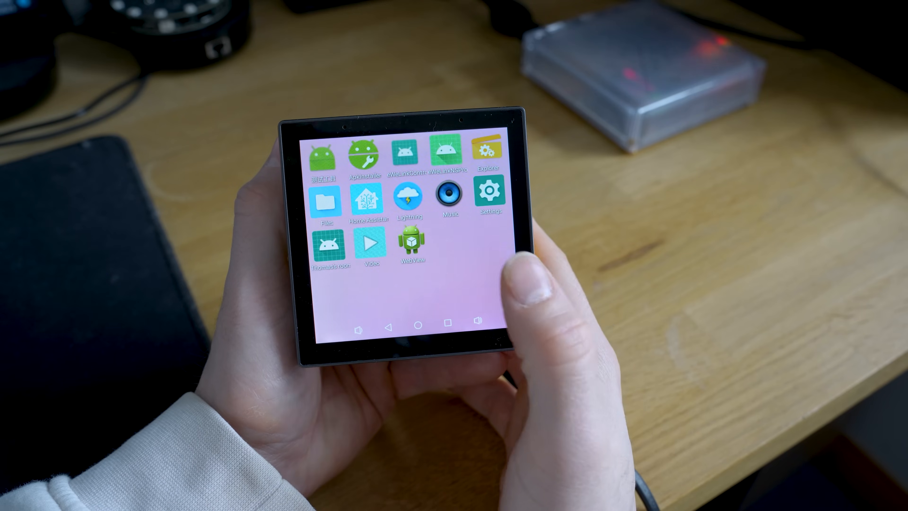
left_click(490, 194)
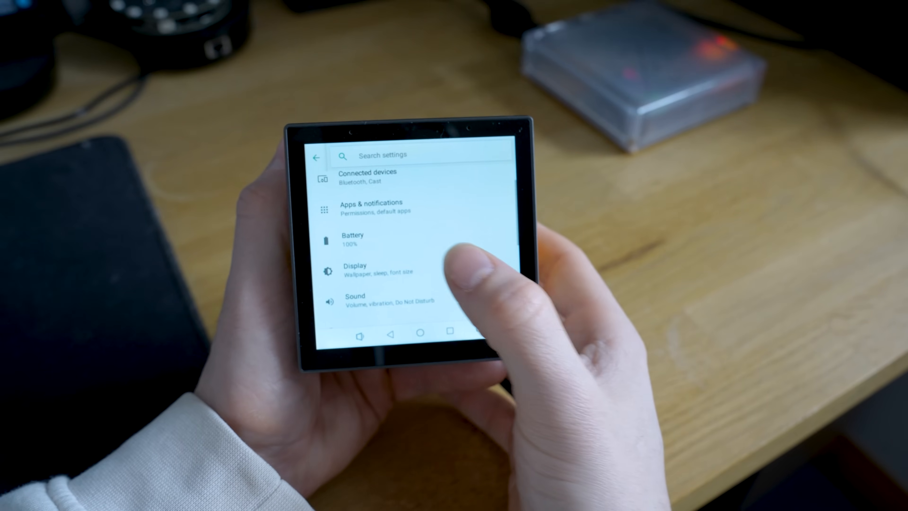
left_click(355, 269)
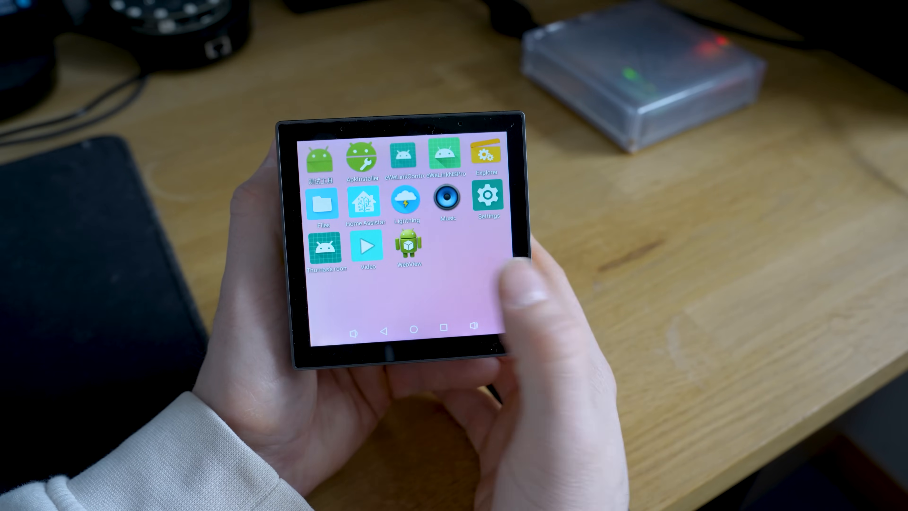
left_click(365, 200)
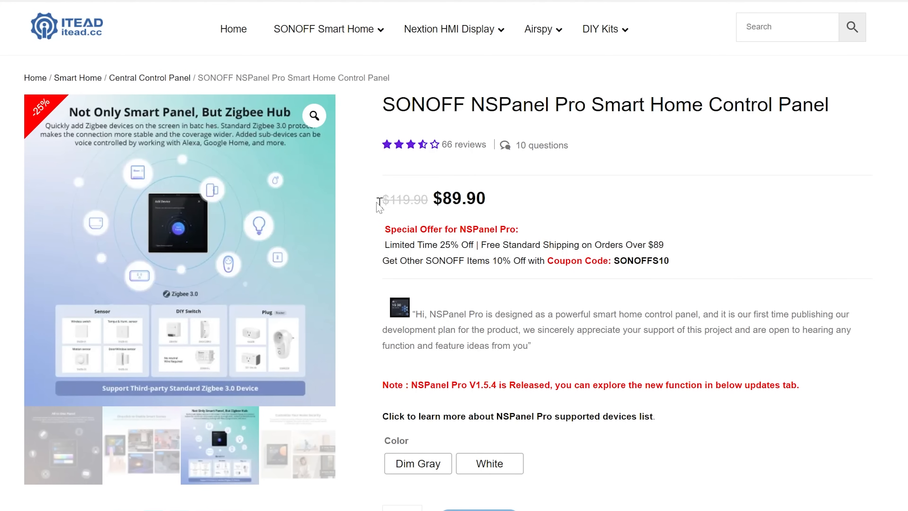
- Show the itead.cc NSPanel Pro page with the $89.90 price, down from $119.90
double_click(404, 199)
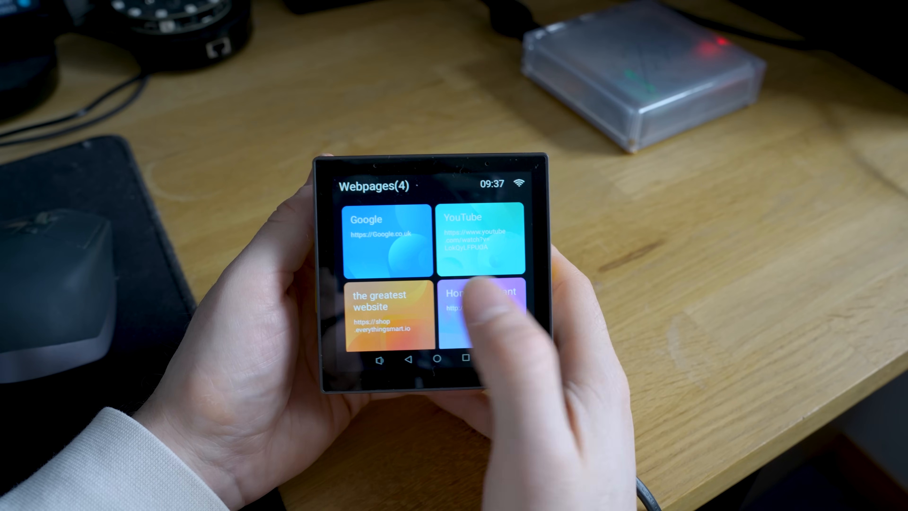
- Open 'the greatest website' tile and its Shop listing of Everything Presence One products
left_click(384, 300)
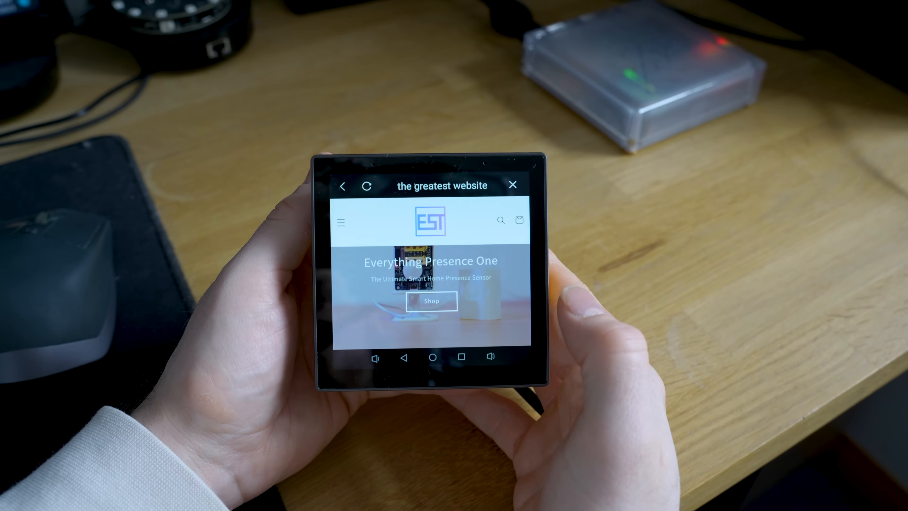
left_click(431, 301)
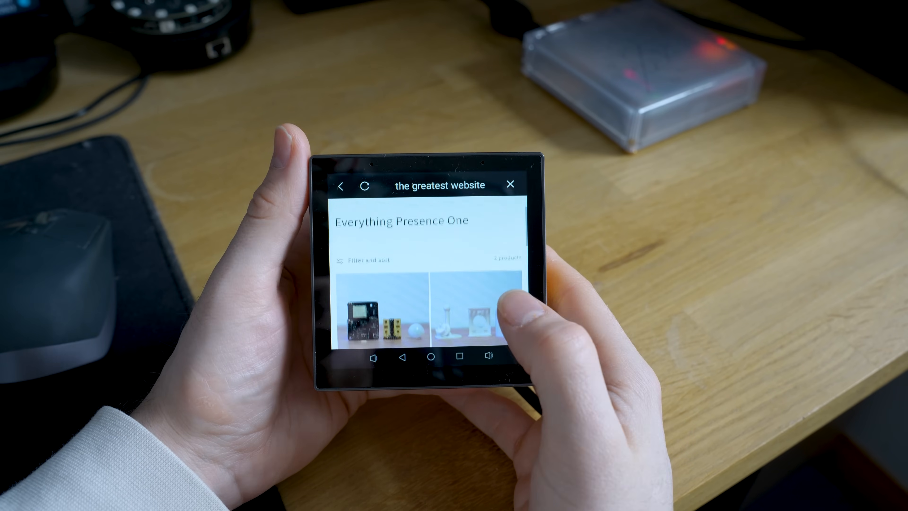